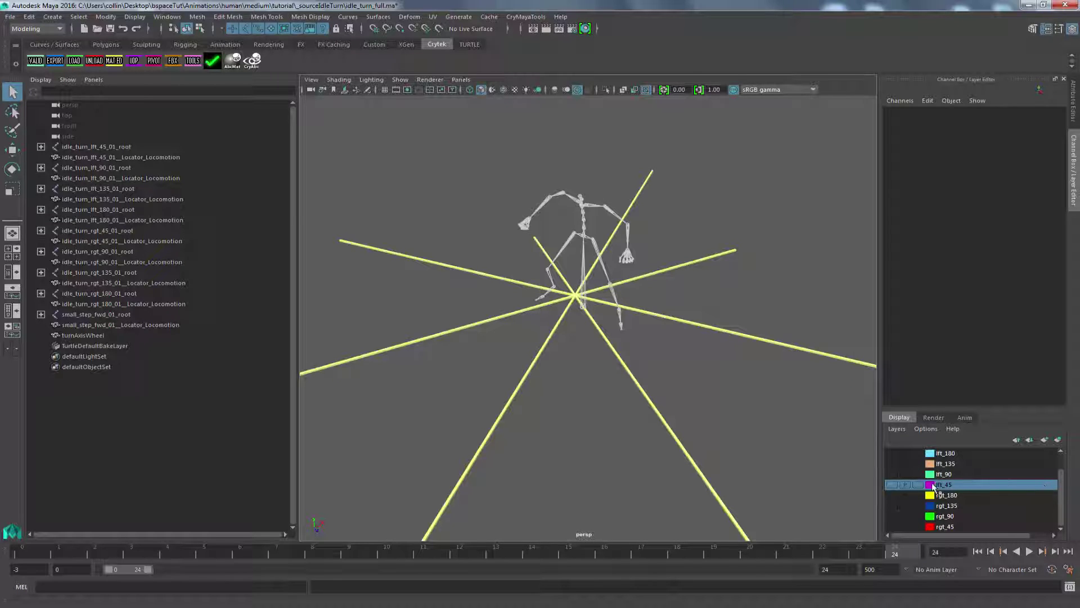
- Make the axisGEO, step_fwd and lft_180/135/90/45 layers visible so their skeletons appear
click(891, 484)
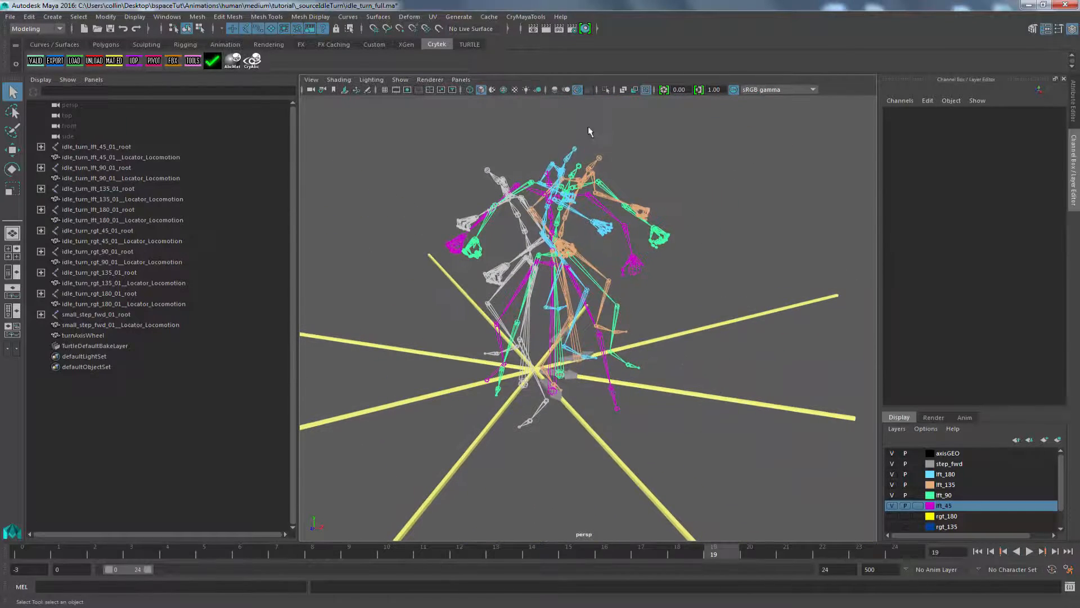
- Tumble the perspective view around the cluster of overlapping turn skeletons
drag(589, 131, 727, 365)
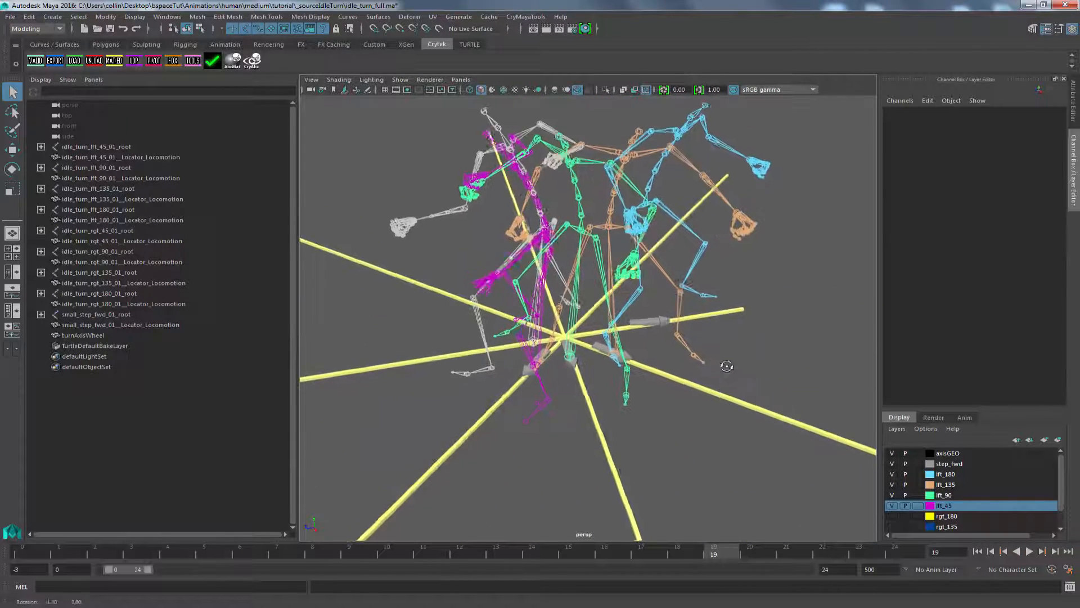
drag(727, 366, 589, 347)
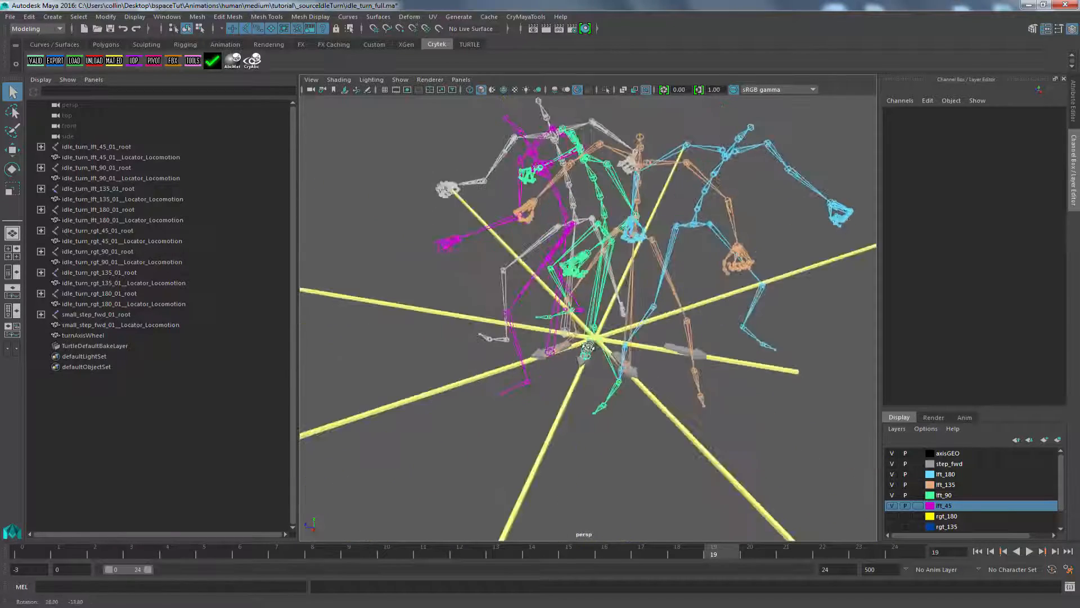
drag(589, 344, 614, 348)
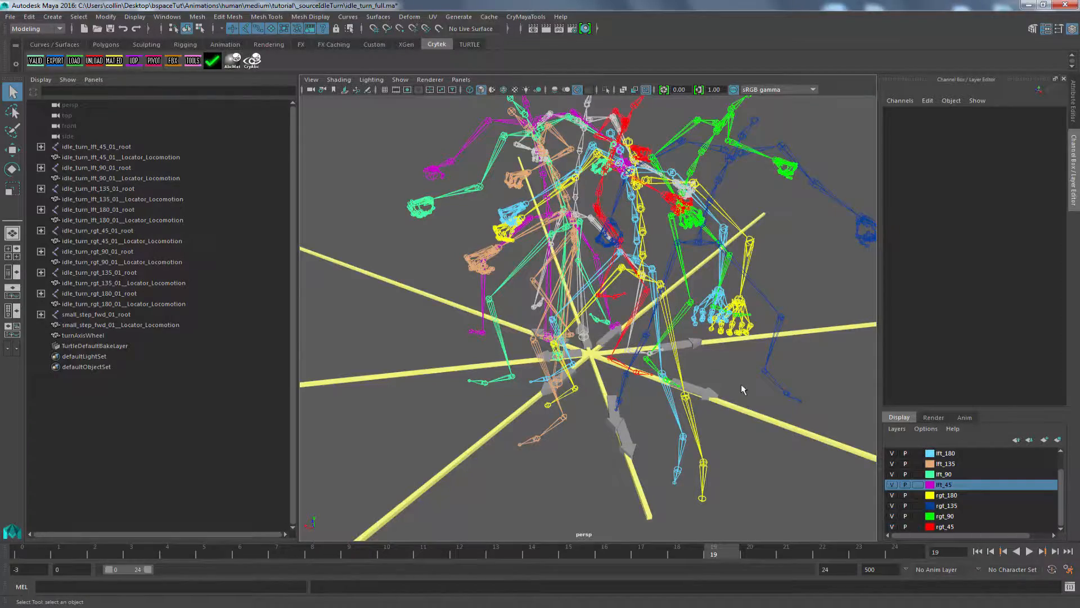
- Tumble the view down to look onto the yellow axis lines from above
drag(742, 389, 561, 396)
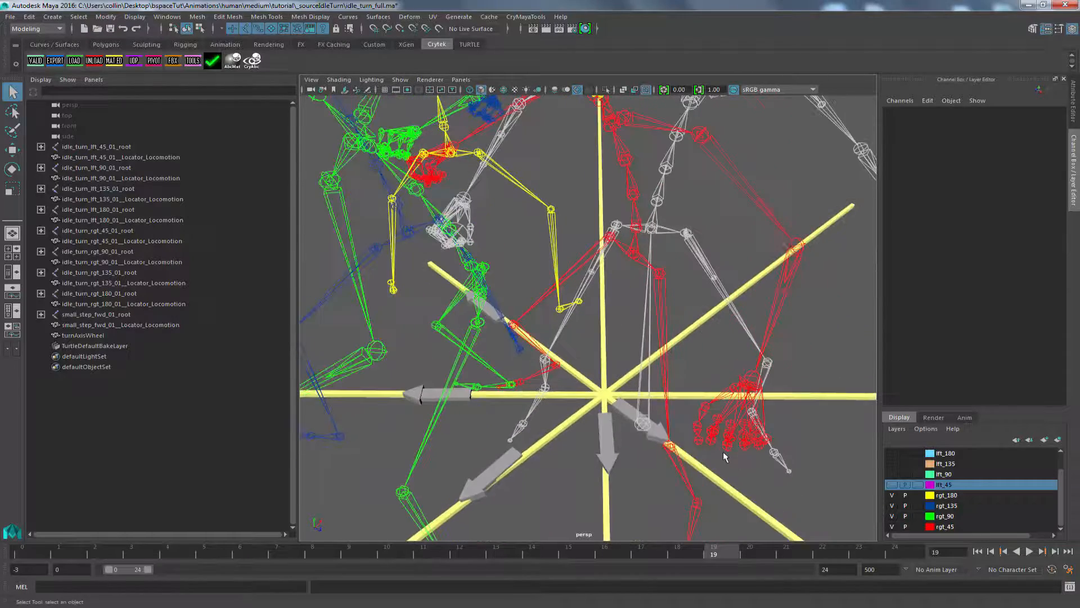
- Select small_step_fwd_01__Locator_Locomotion to see its channels and show the lft_45 layer again
click(120, 325)
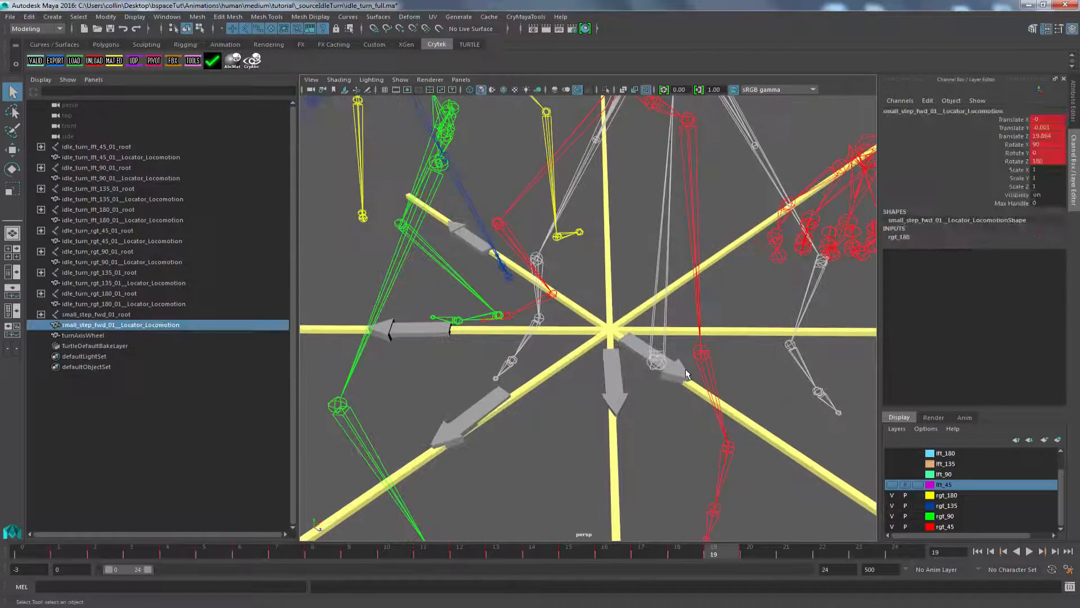
click(659, 373)
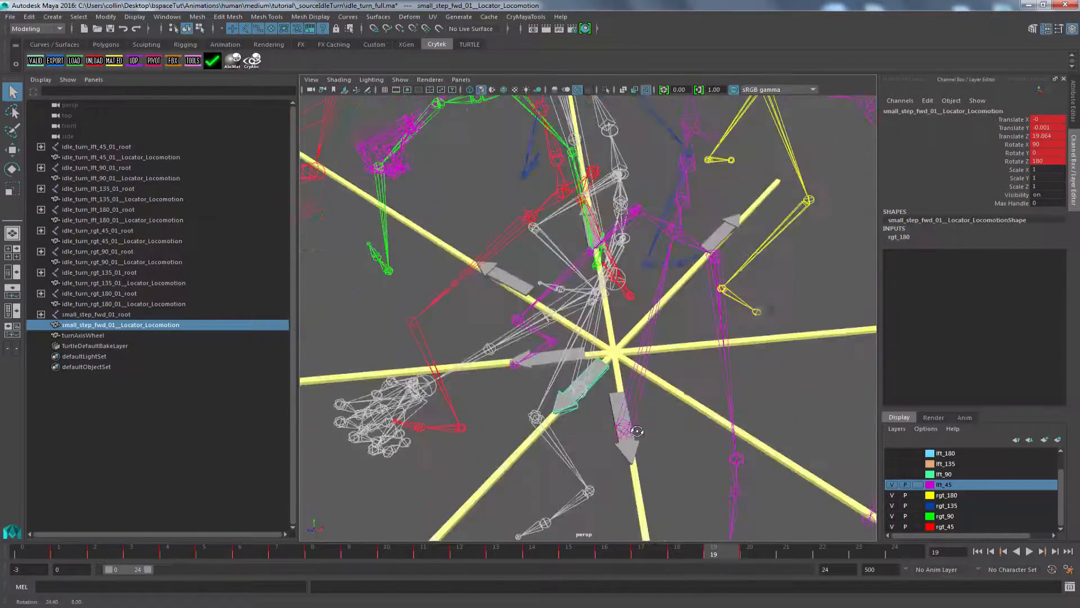
- Hide Joints in the viewport's Show menu, leaving only locator arrows on the axis star
drag(638, 430, 678, 404)
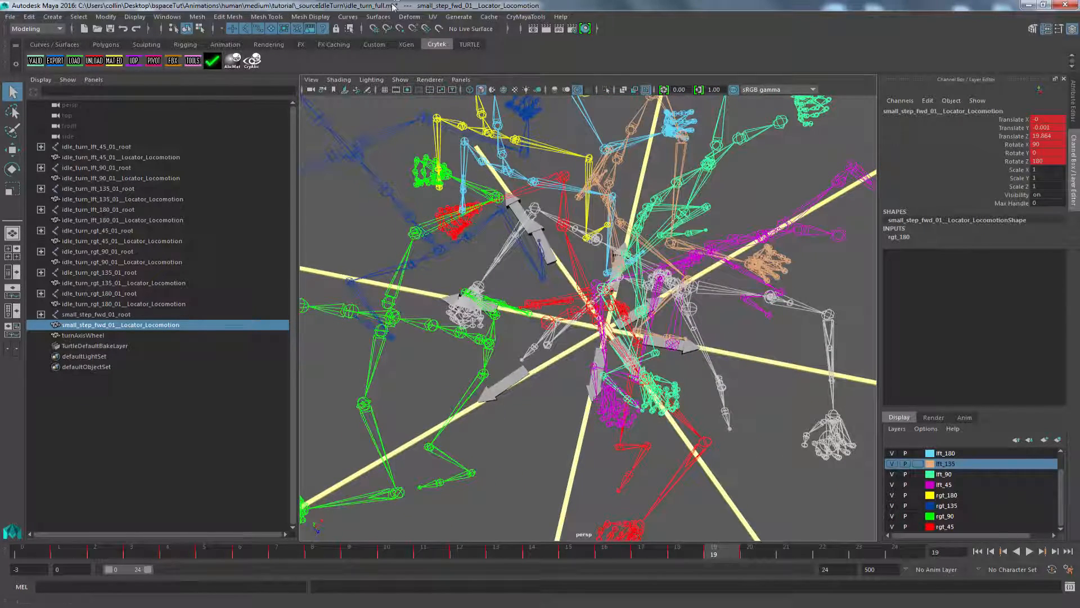
click(400, 79)
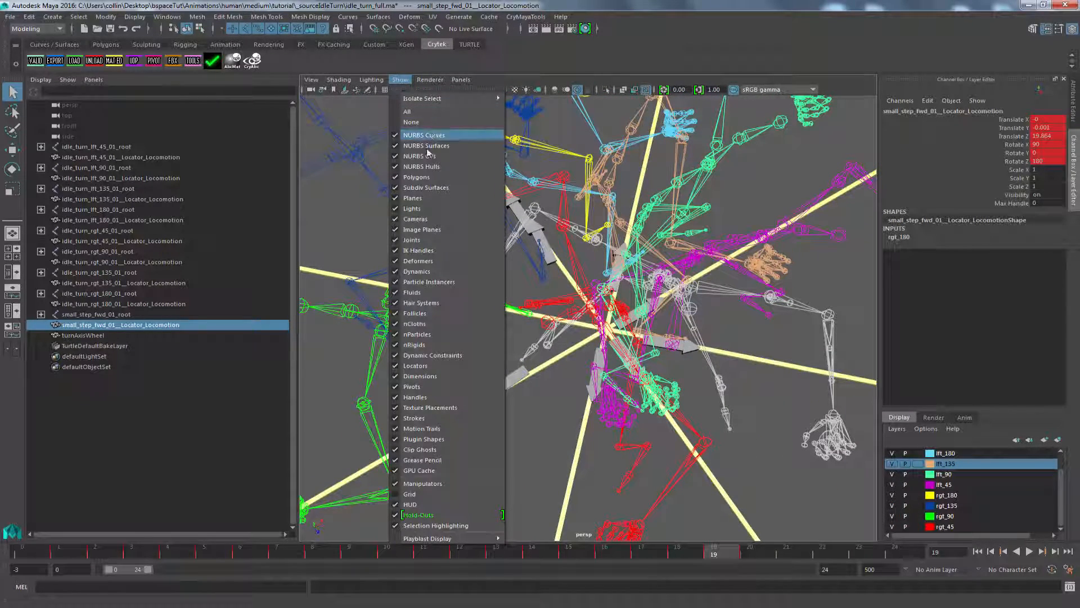
click(423, 134)
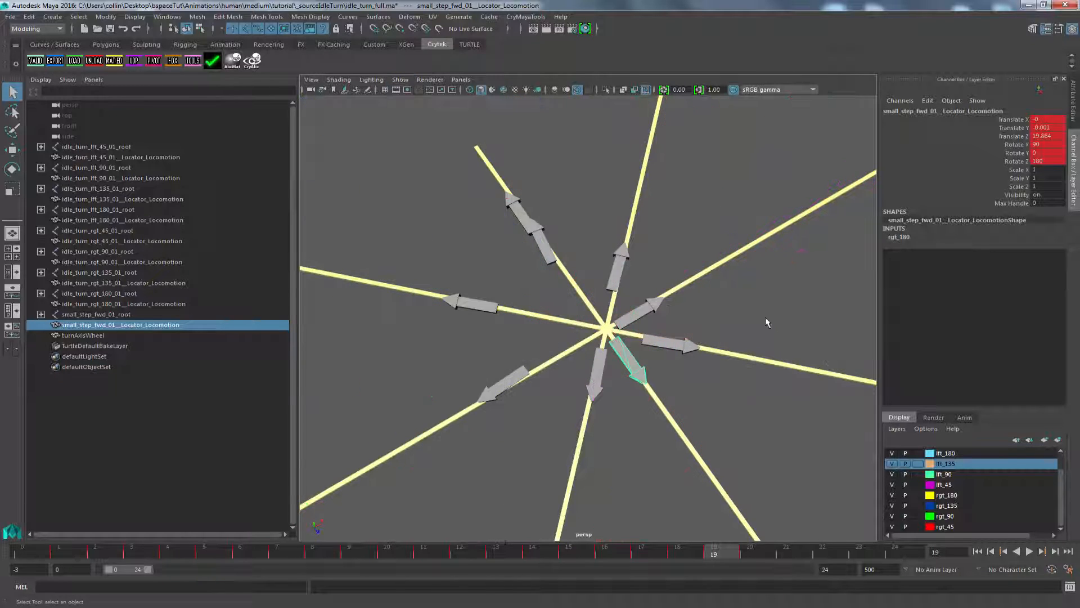